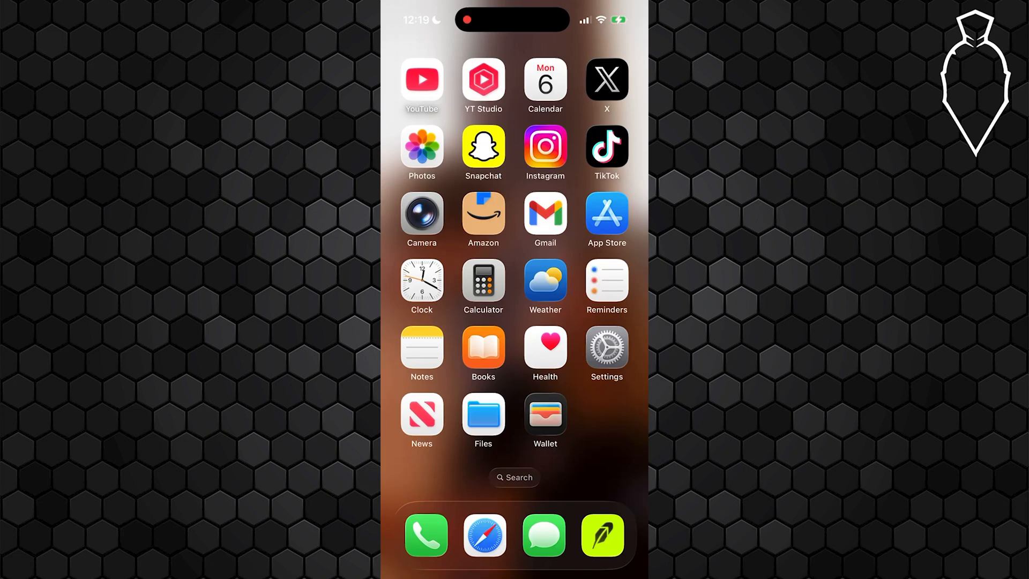
# Step: Inspect the 8:30 AM alarm and its repeat options, leaving without saving changes
pyautogui.click(421, 280)
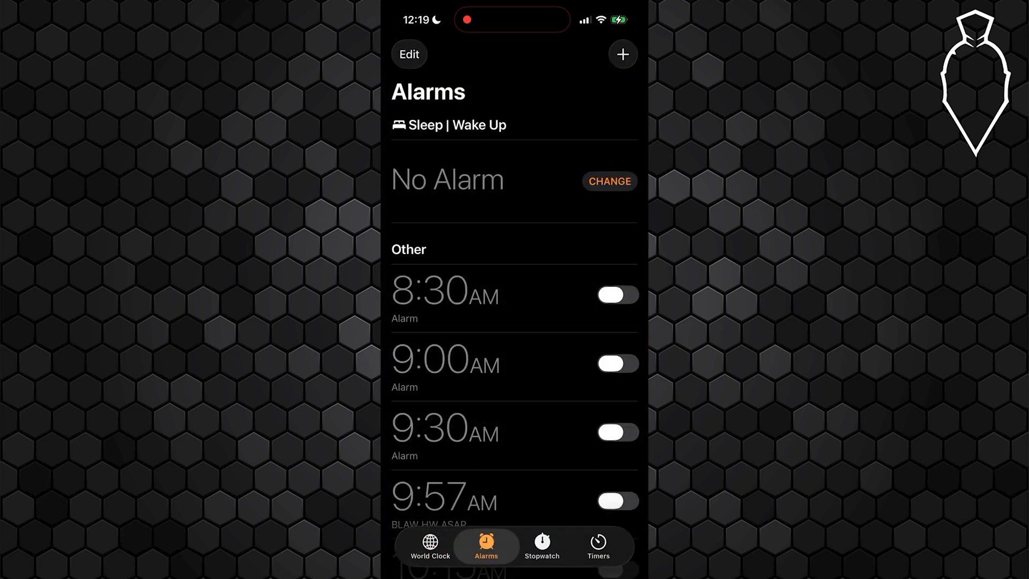
pyautogui.click(616, 294)
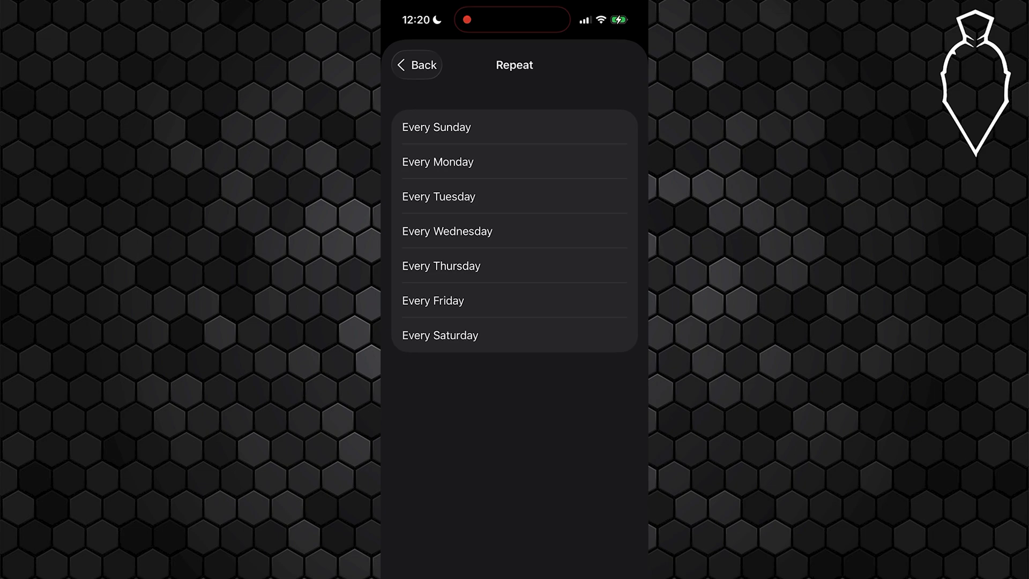
pyautogui.click(416, 64)
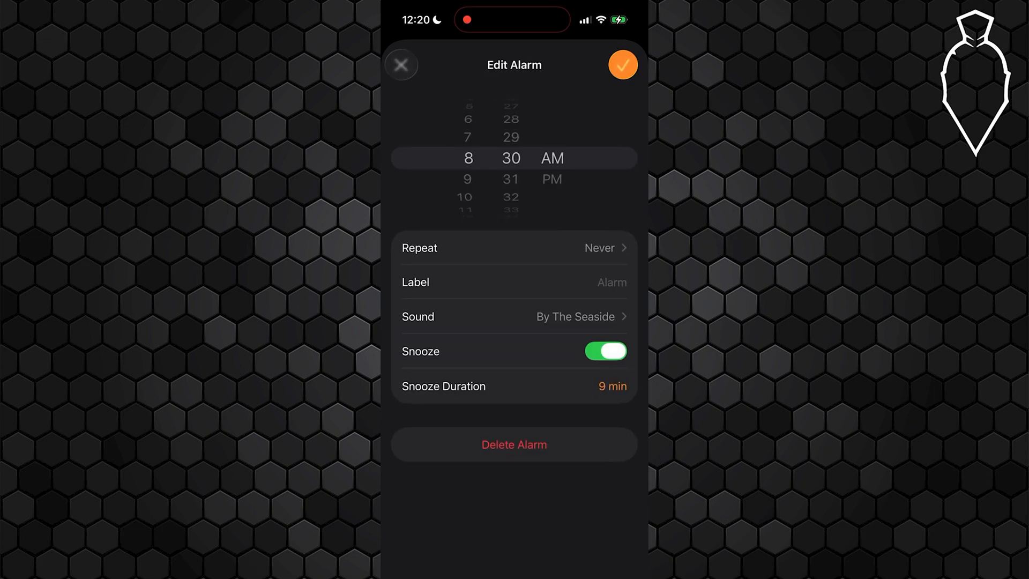
pyautogui.click(622, 65)
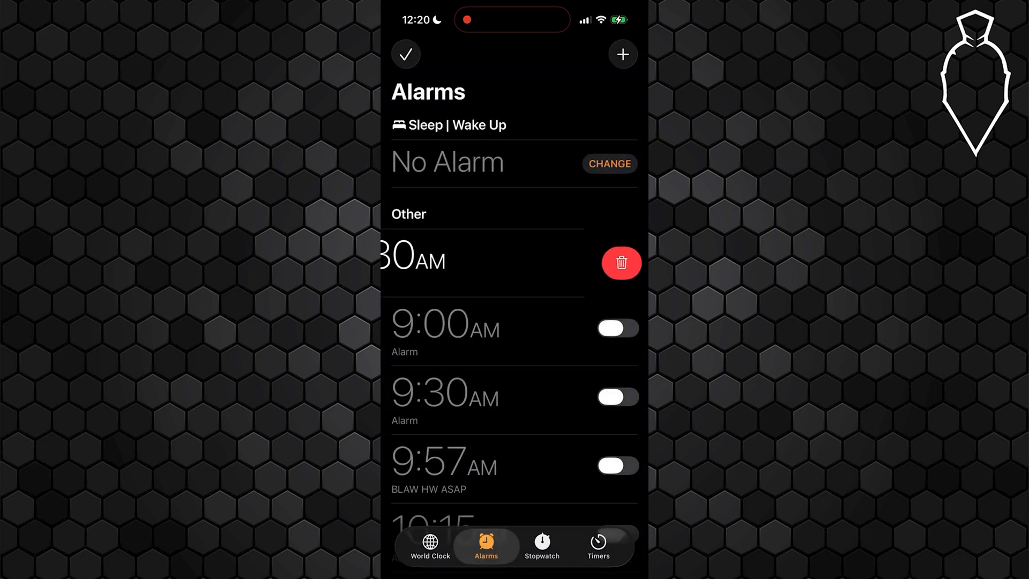
pyautogui.press('home')
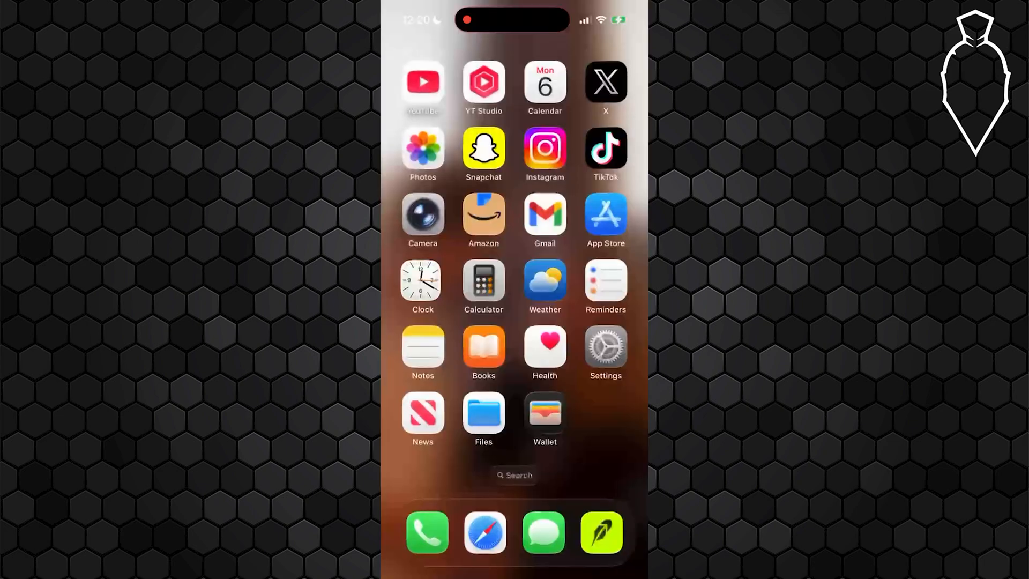
# Step: Verify Date & Time shows automatic time and 24-Hour Time off, returning to General
pyautogui.click(605, 346)
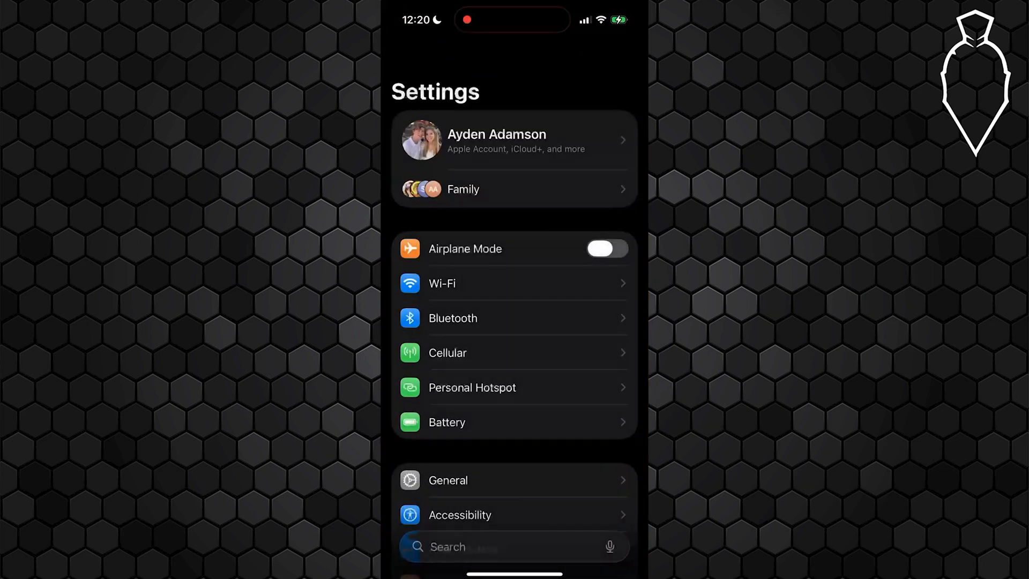
pyautogui.click(447, 480)
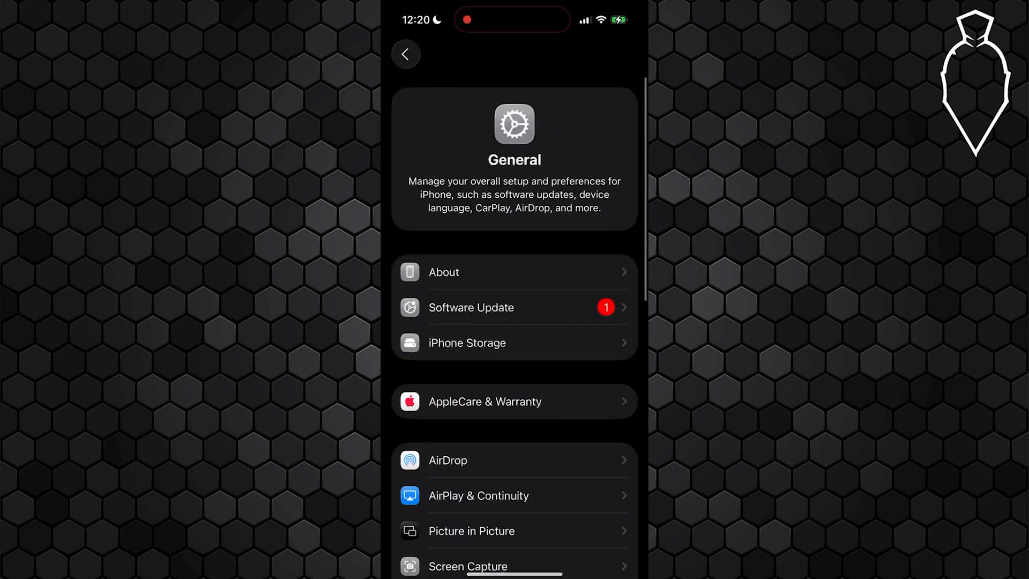
pyautogui.scroll(-3)
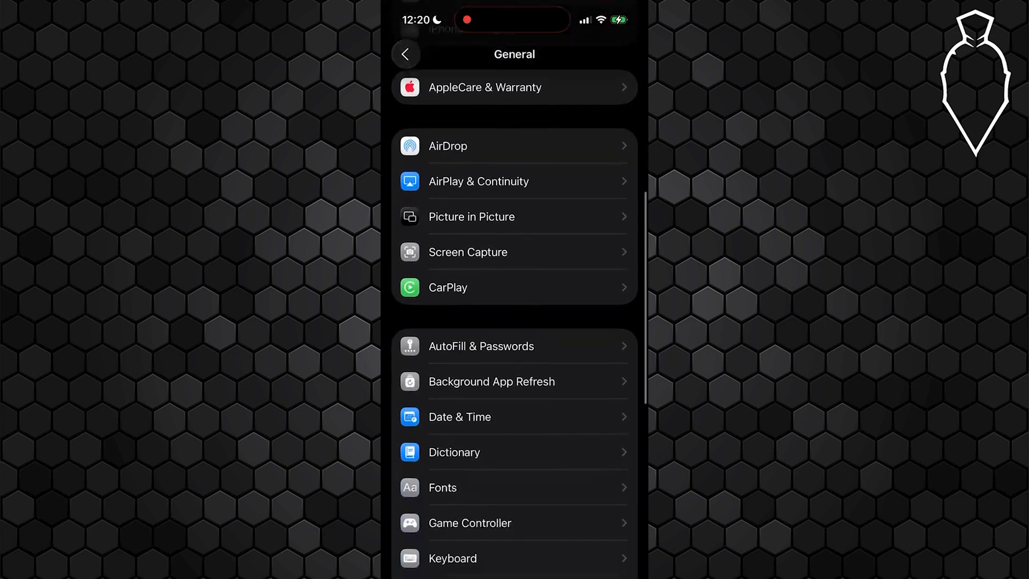
pyautogui.click(459, 416)
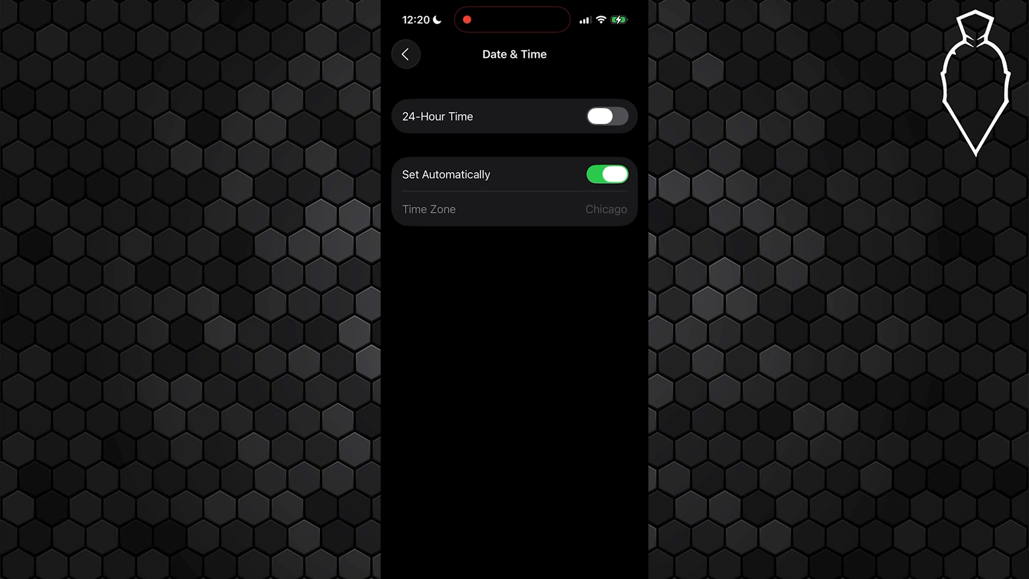
pyautogui.click(406, 54)
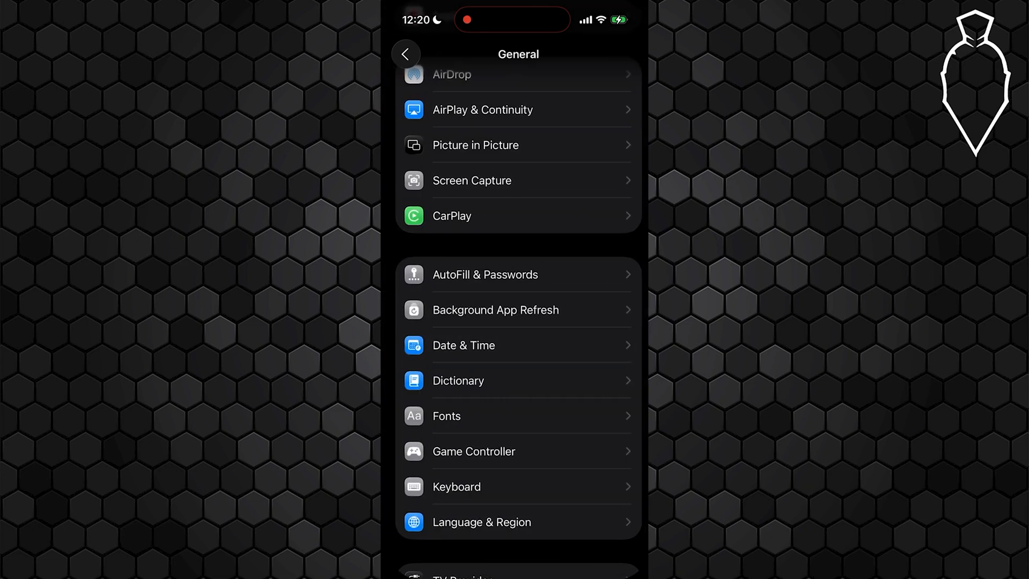
# Step: Scroll the Face ID & Passcode page to the Attention Aware Features toggle
pyautogui.click(404, 53)
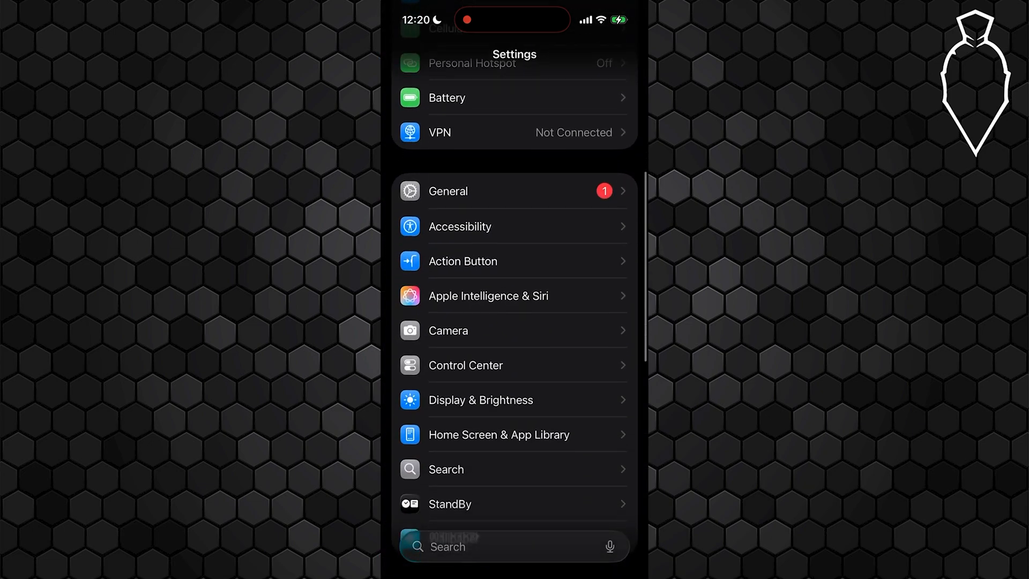
pyautogui.scroll(-3)
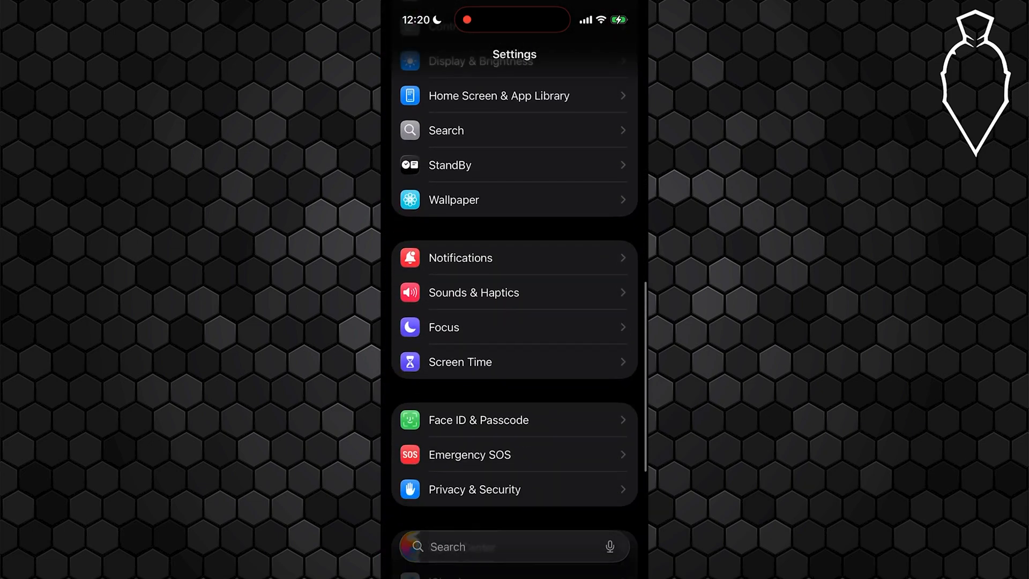
pyautogui.click(478, 420)
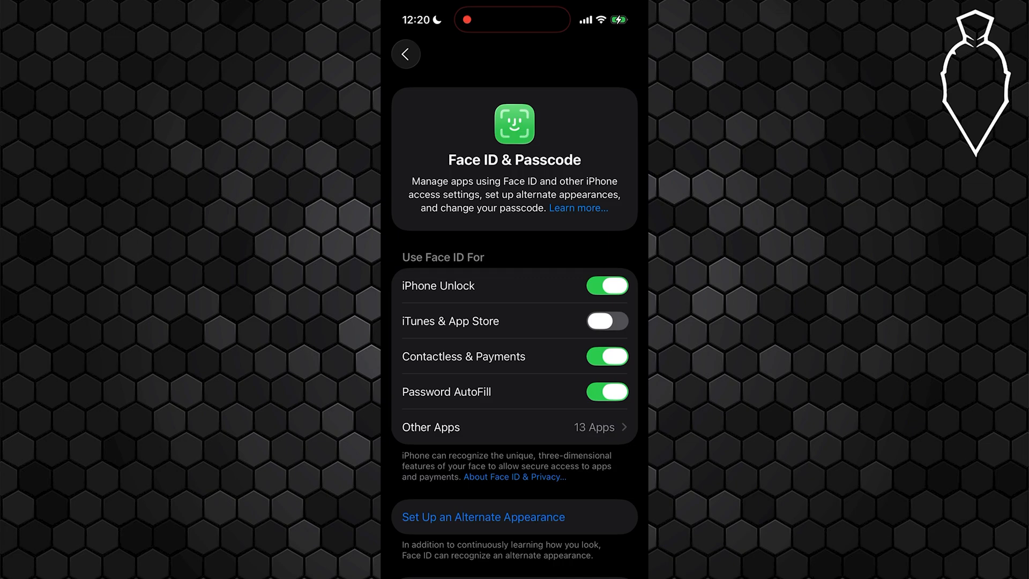
pyautogui.scroll(-3)
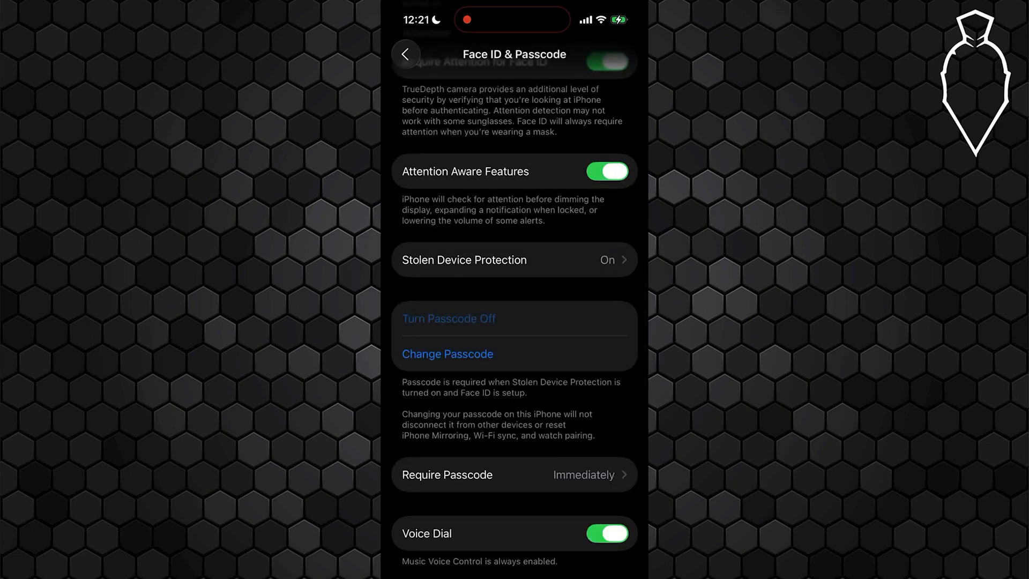